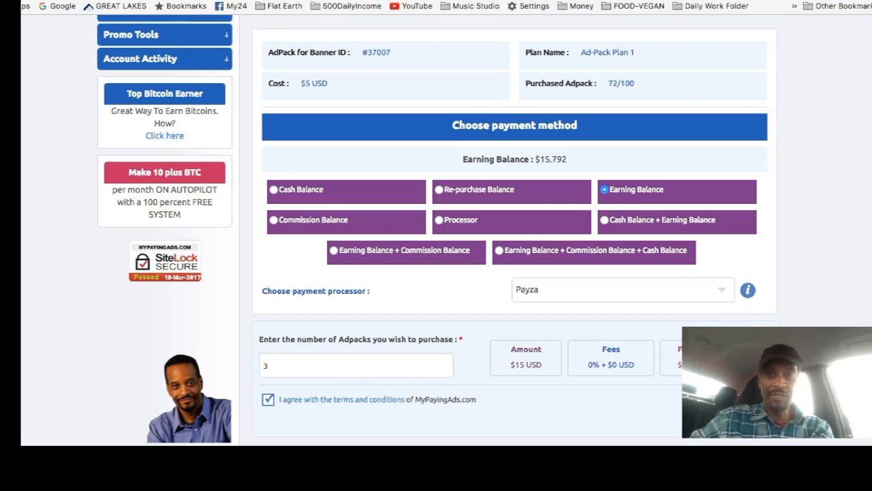
{"action": "mouse_move", "coordinate": [87, 346]}
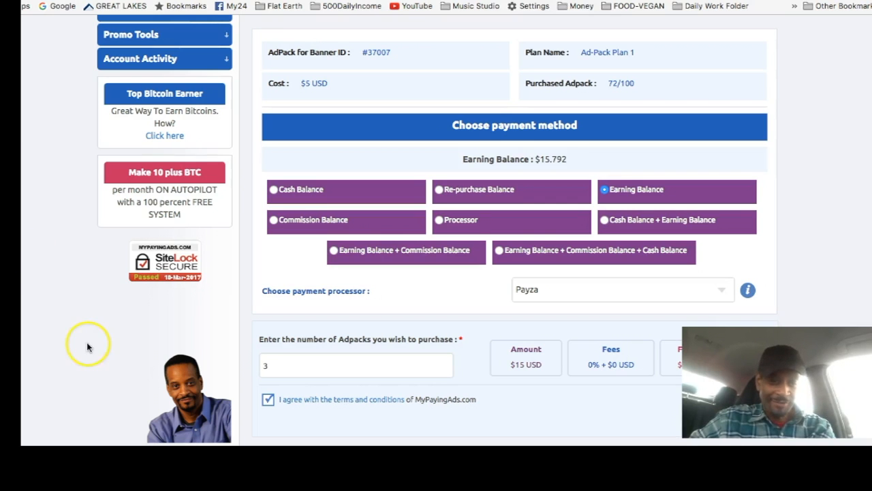
{"action": "mouse_move", "coordinate": [244, 251]}
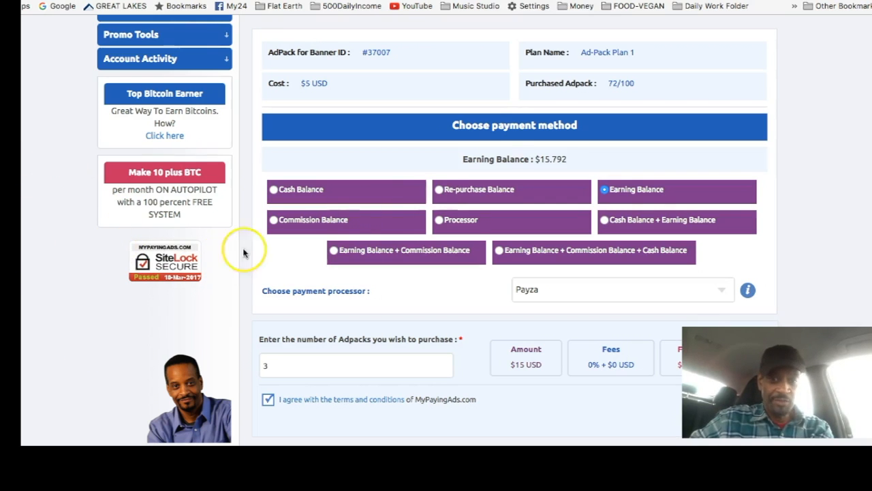
{"action": "mouse_move", "coordinate": [557, 158]}
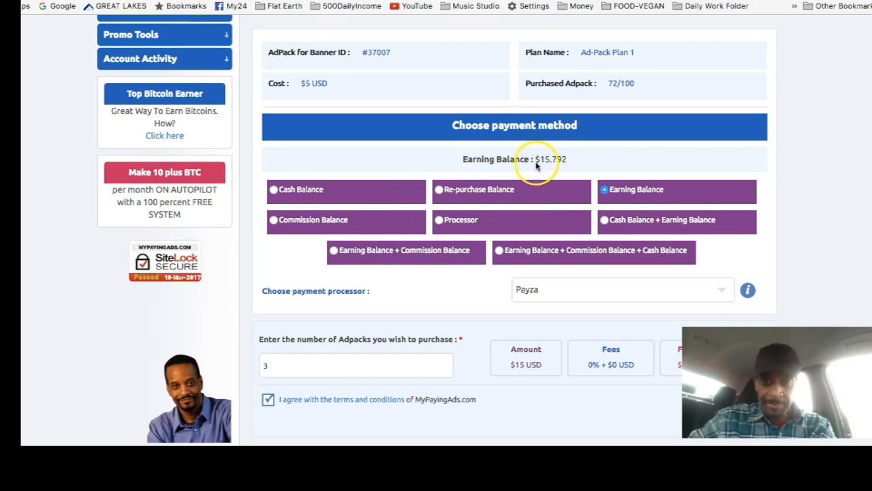
{"action": "mouse_move", "coordinate": [553, 158]}
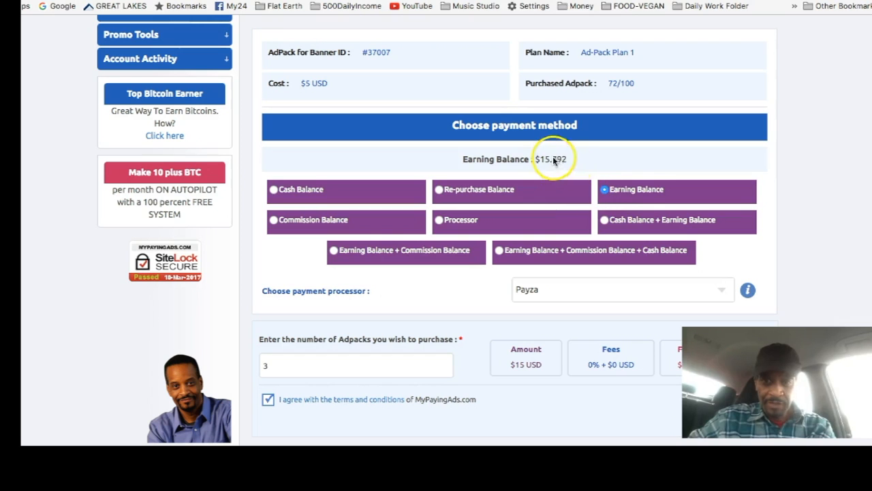
{"action": "mouse_move", "coordinate": [327, 313]}
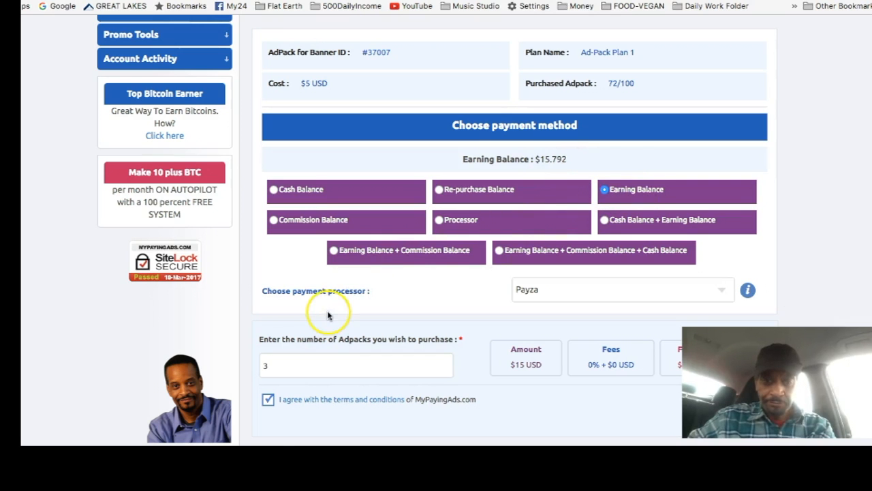
{"action": "mouse_move", "coordinate": [579, 295]}
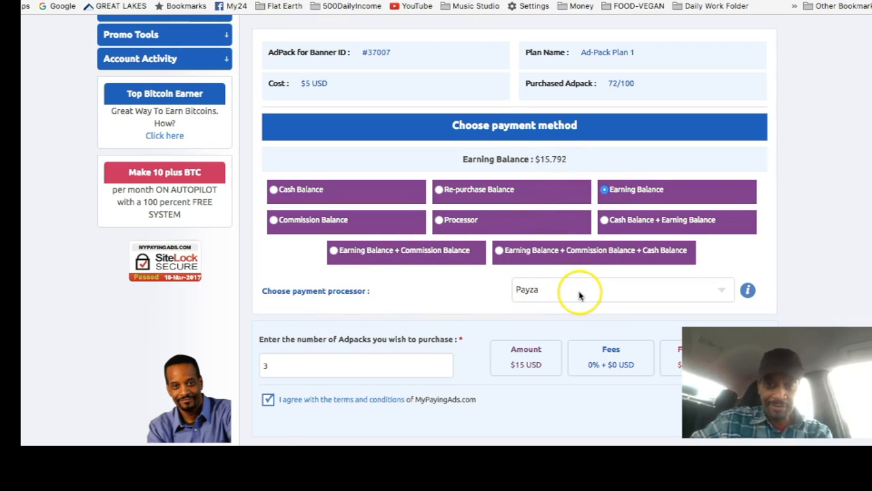
{"action": "mouse_move", "coordinate": [575, 303]}
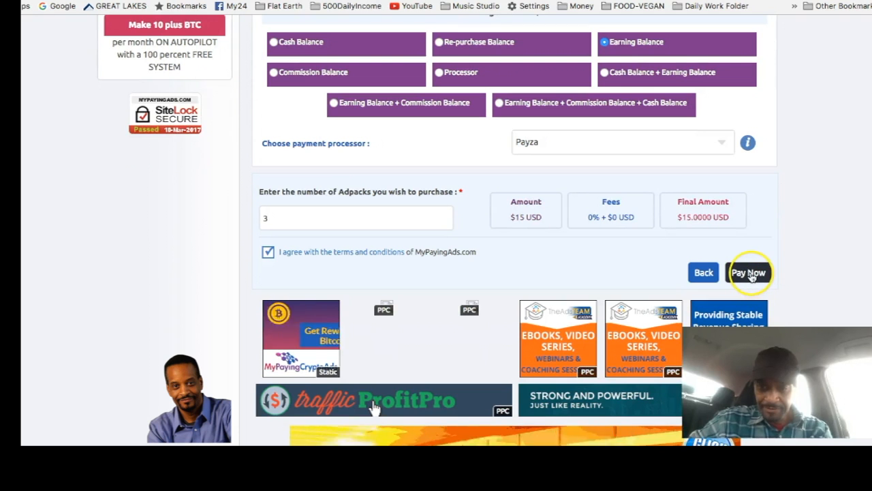
Pay now for the three AdPacks, leaving the Payza earning balance at $0.790 and SolidTrustPay at $2.786.
{"action": "left_click", "coordinate": [749, 273]}
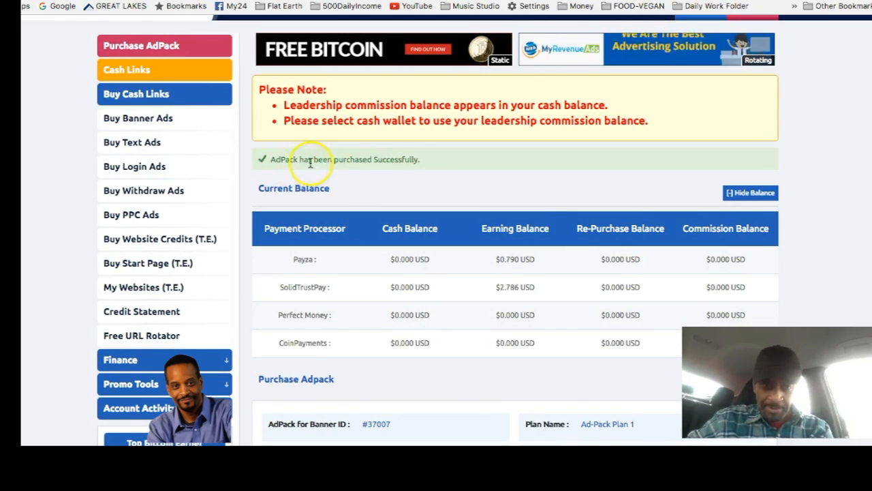
{"action": "scroll", "scroll_direction": "down", "scroll_amount": 3}
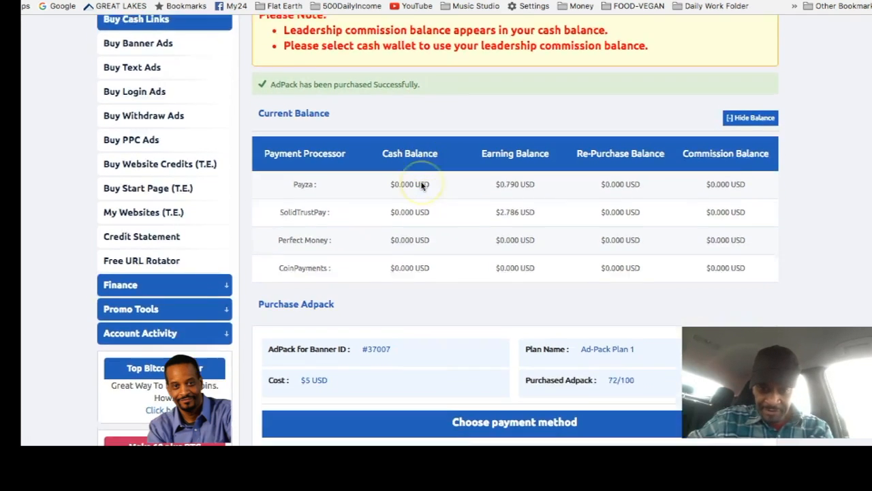
{"action": "scroll", "scroll_direction": "down", "scroll_amount": 3}
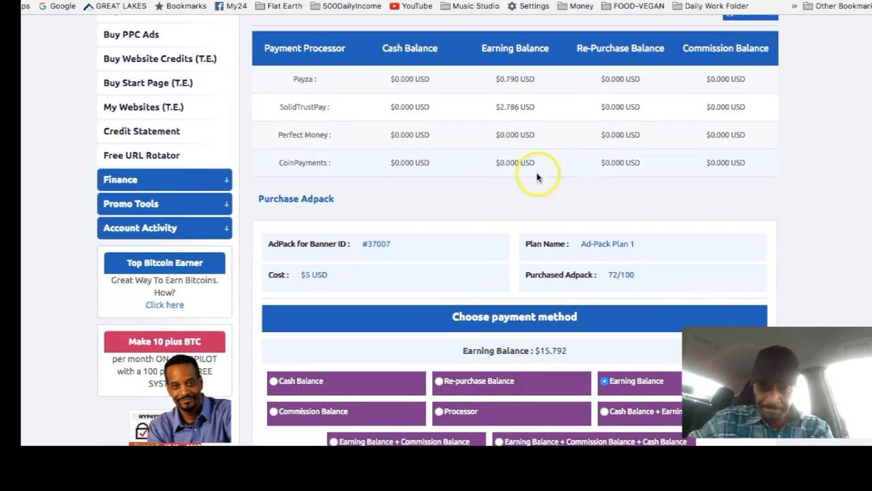
{"action": "mouse_move", "coordinate": [316, 84]}
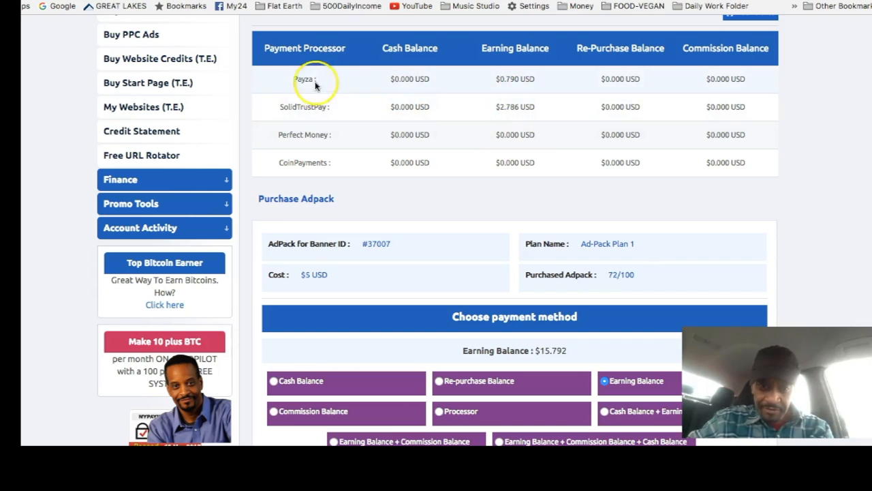
{"action": "mouse_move", "coordinate": [516, 79]}
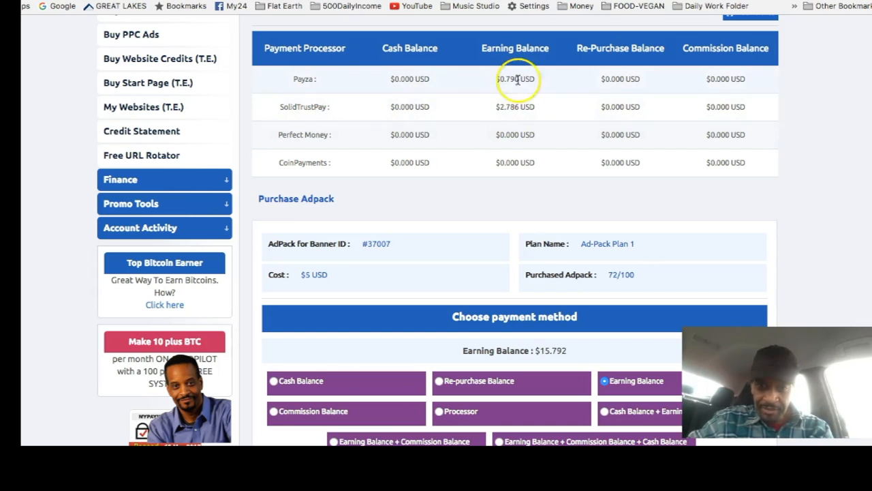
{"action": "mouse_move", "coordinate": [118, 256]}
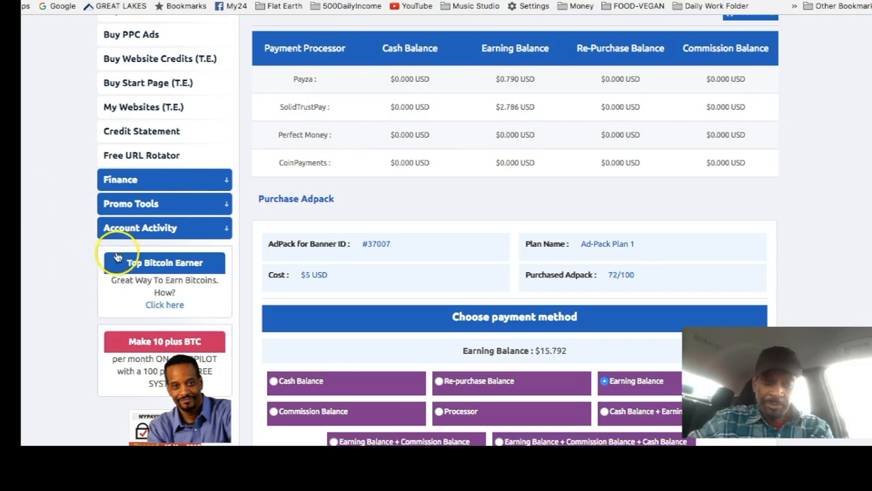
{"action": "mouse_move", "coordinate": [53, 251]}
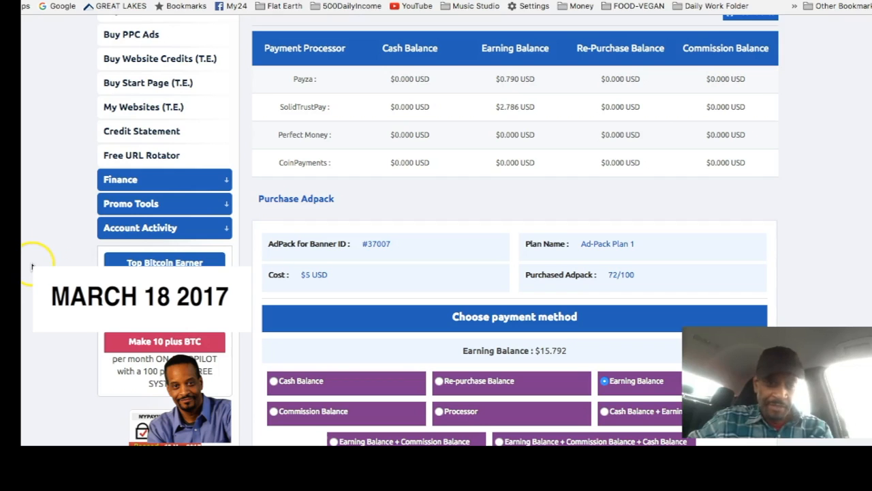
{"action": "mouse_move", "coordinate": [34, 264]}
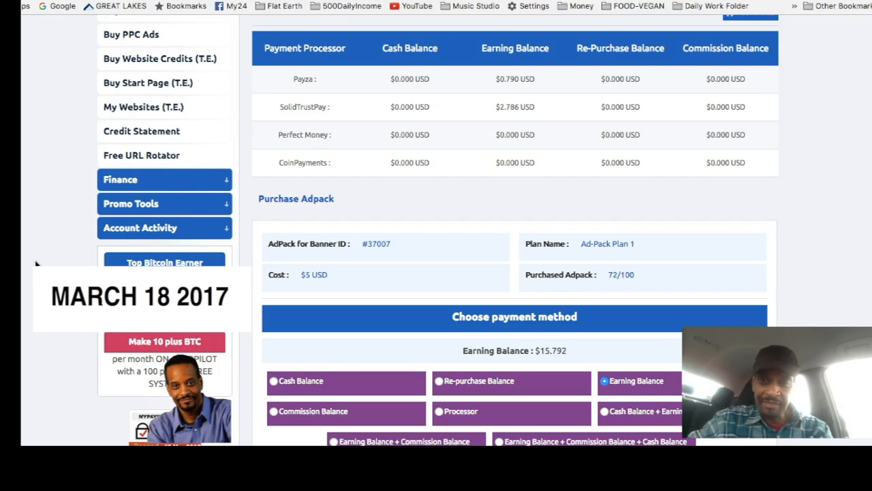
{"action": "mouse_move", "coordinate": [106, 228]}
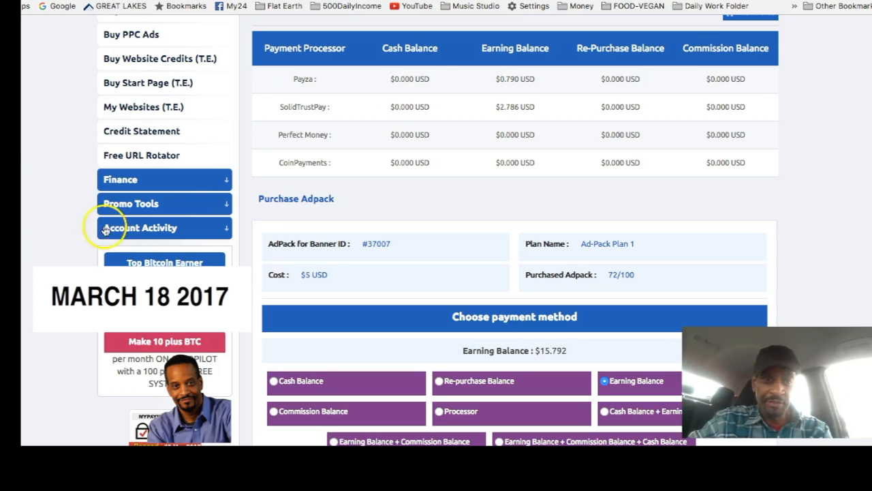
{"action": "mouse_move", "coordinate": [24, 153]}
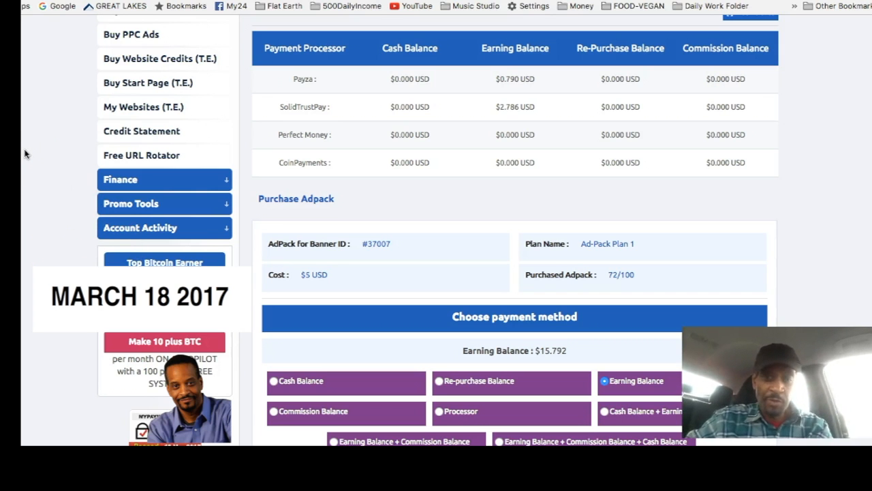
{"action": "mouse_move", "coordinate": [466, 166]}
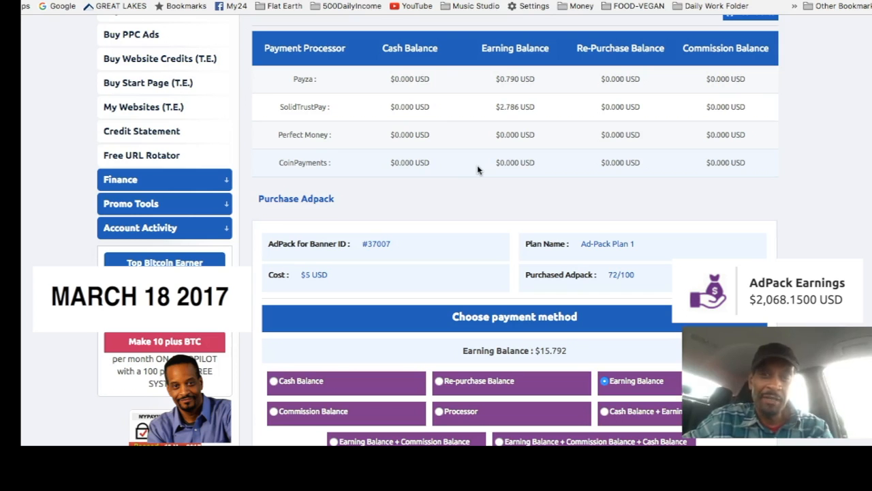
{"action": "mouse_move", "coordinate": [379, 218]}
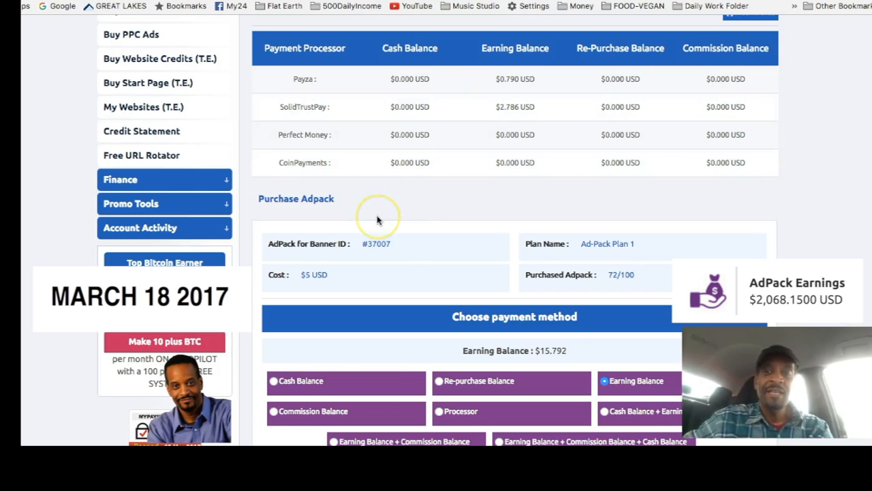
{"action": "mouse_move", "coordinate": [470, 213]}
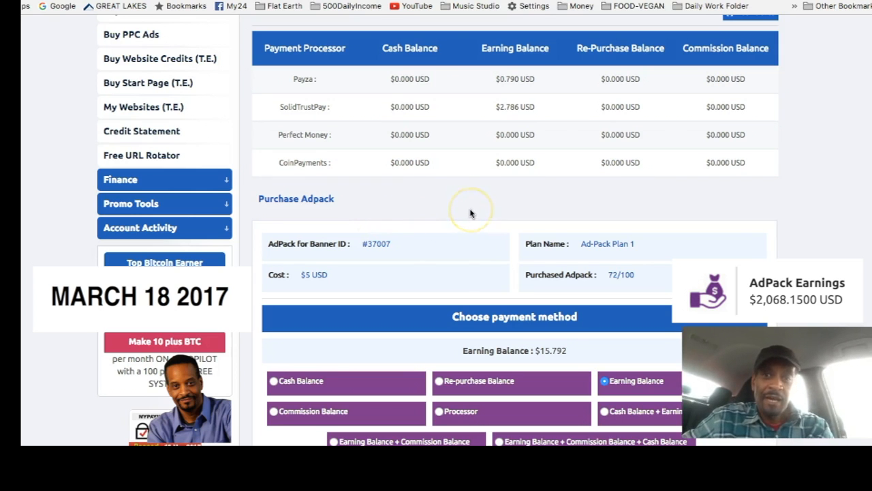
{"action": "mouse_move", "coordinate": [470, 212]}
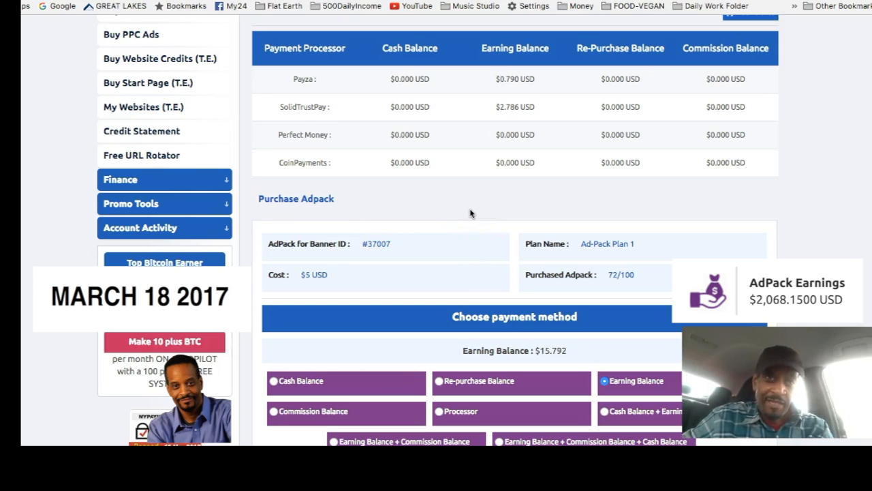